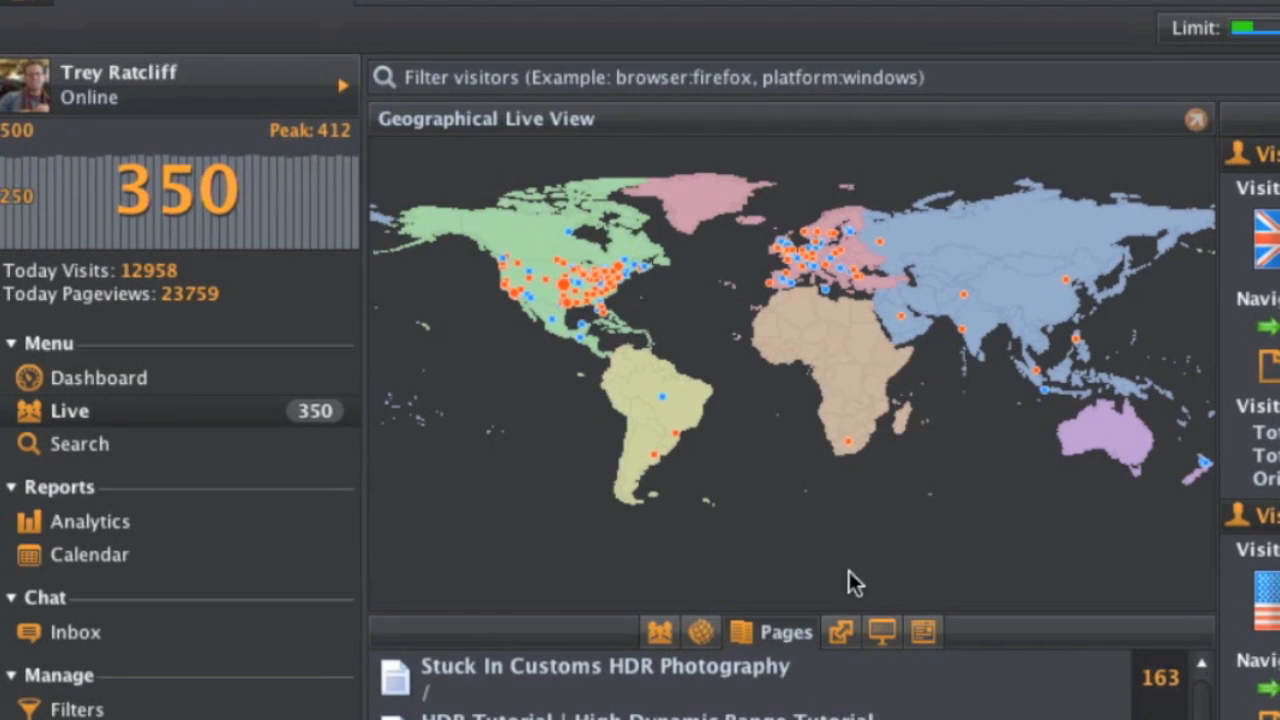
mouse_move(705, 305)
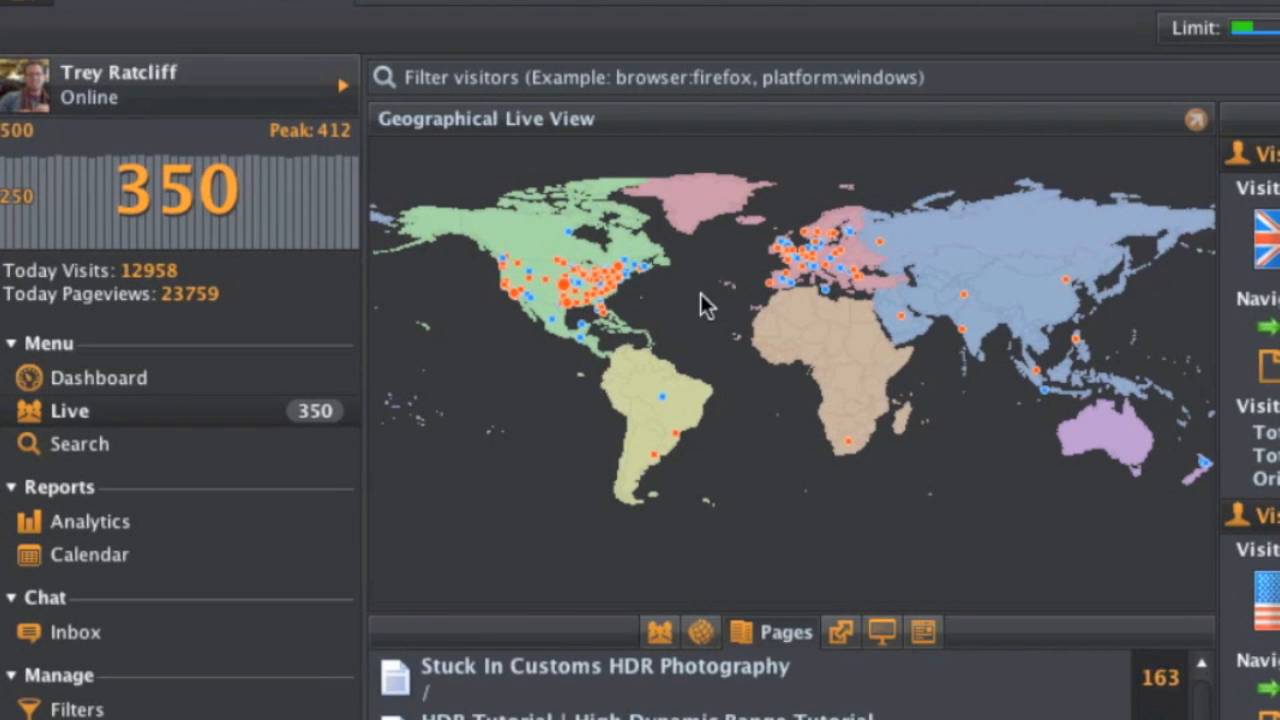
mouse_move(781, 422)
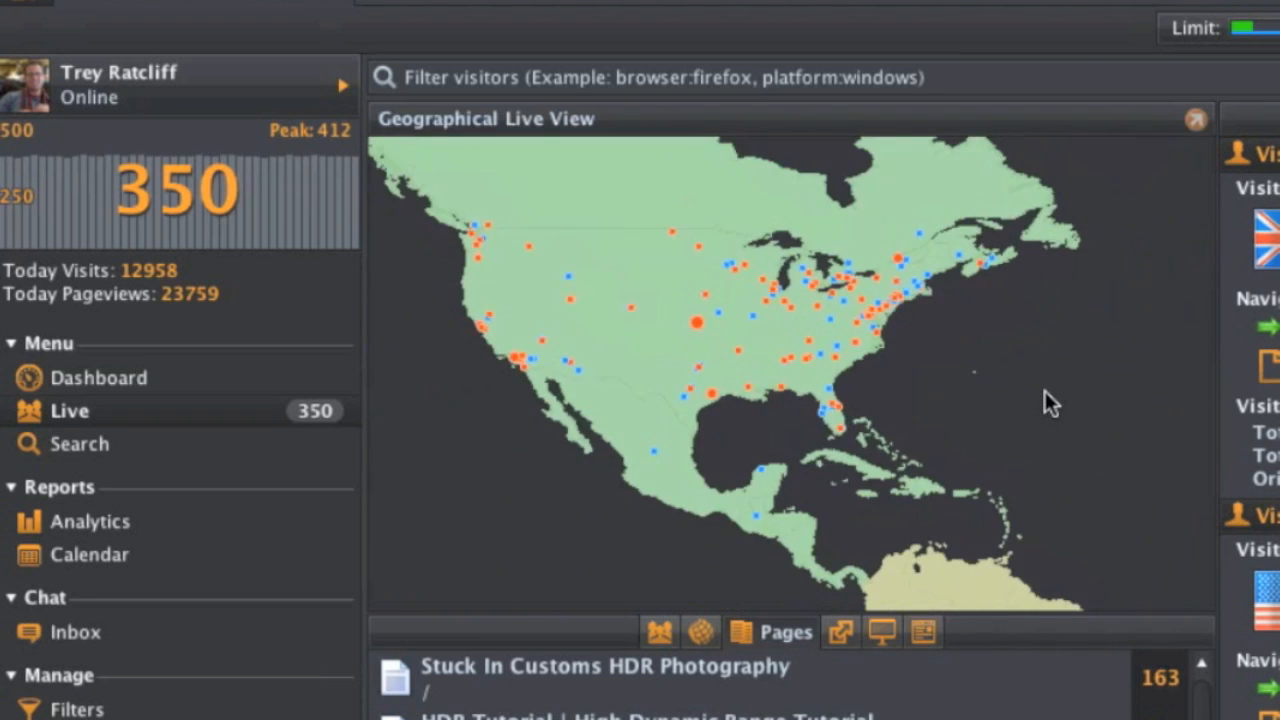
mouse_move(740, 320)
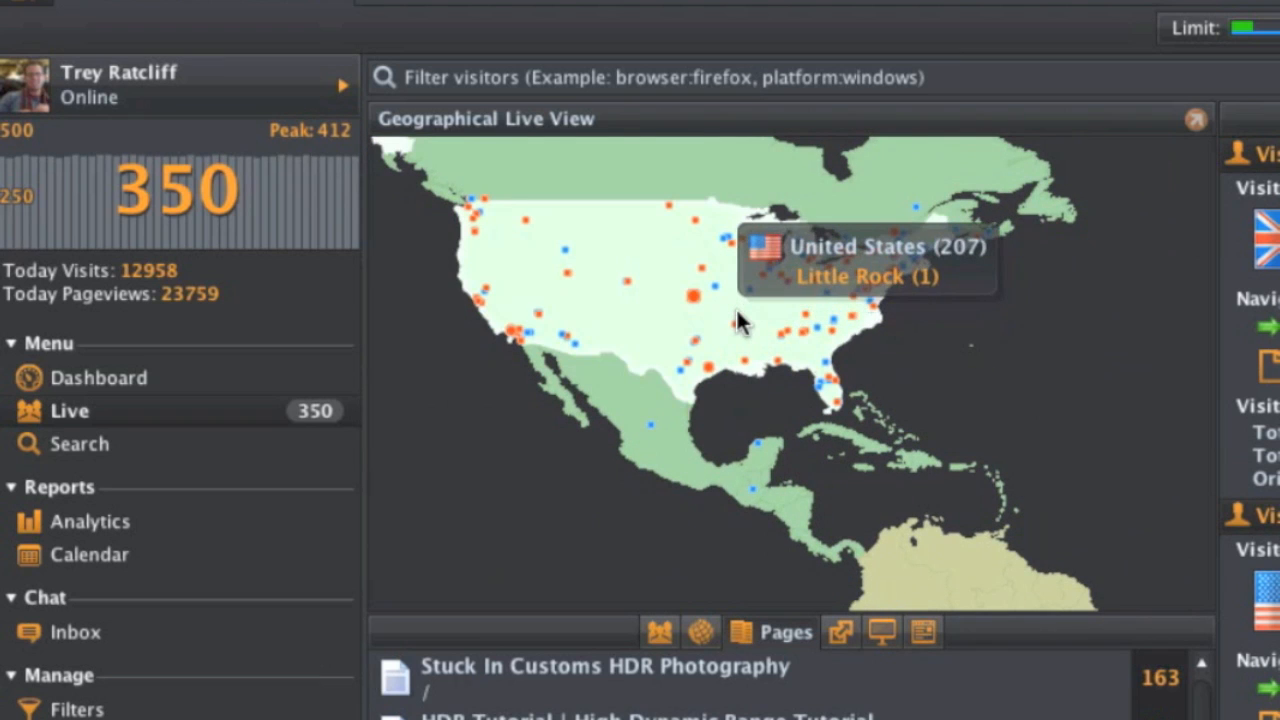
mouse_move(840, 330)
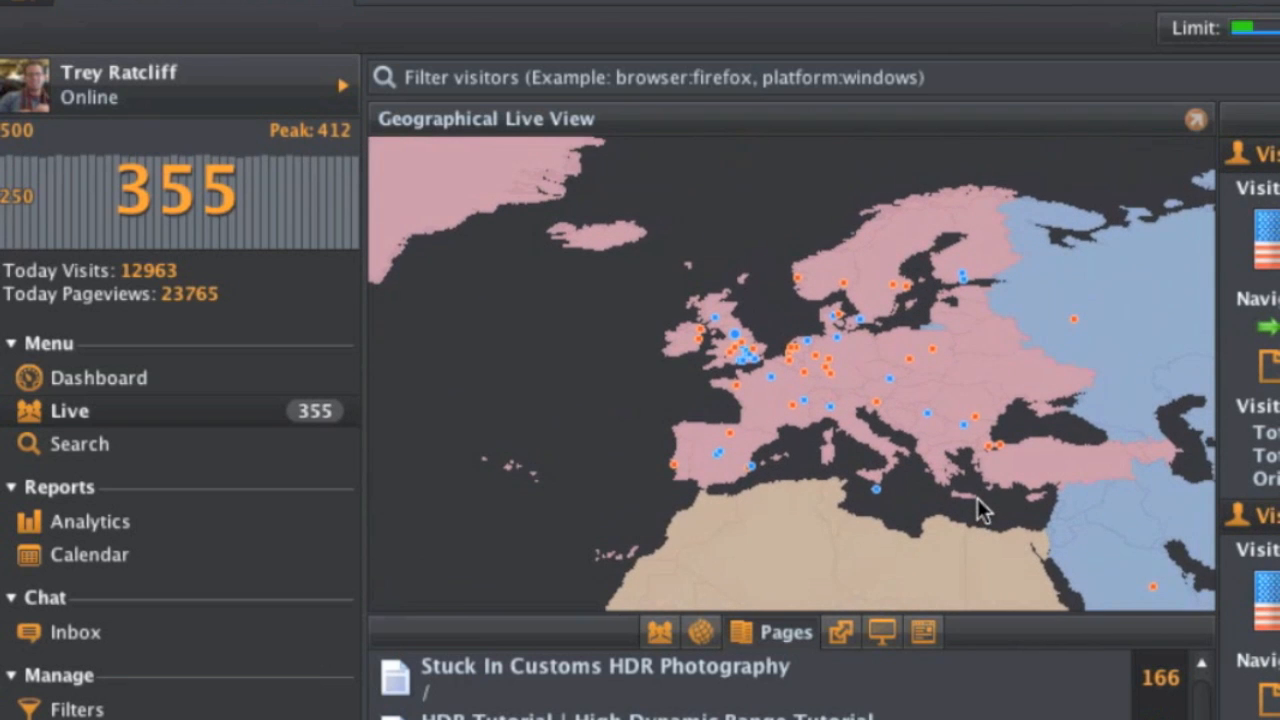
mouse_move(930, 355)
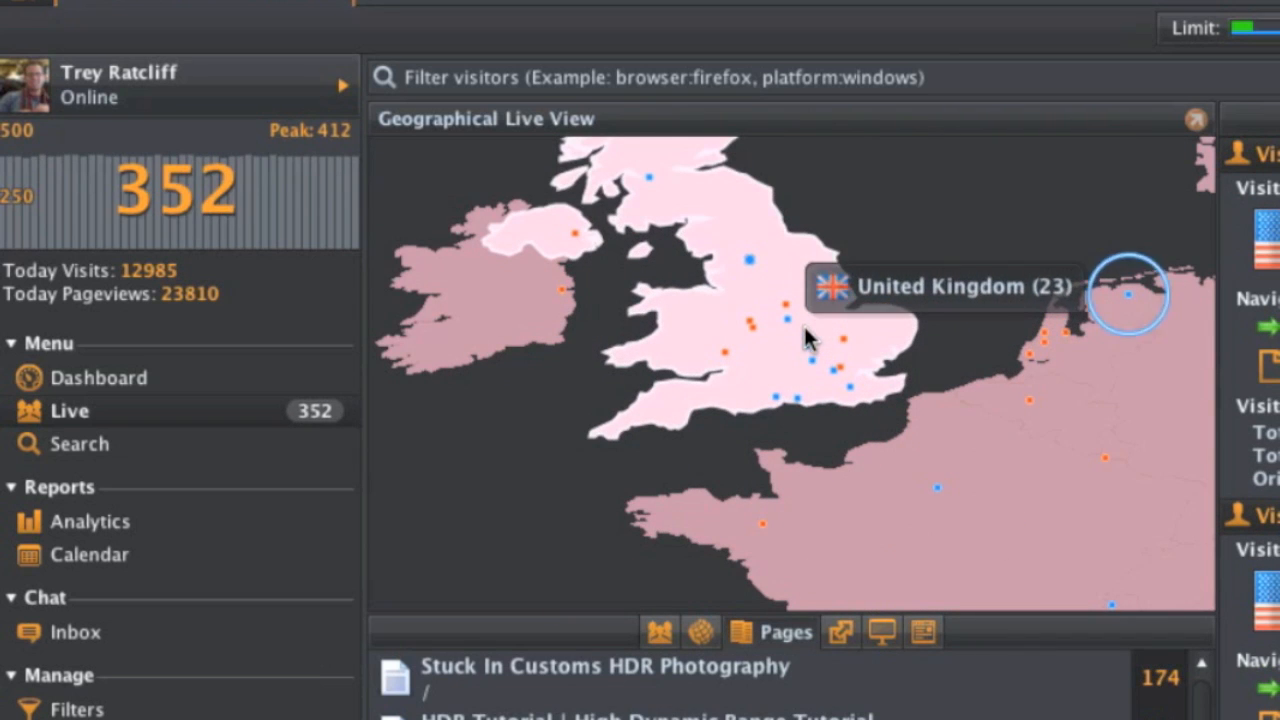
mouse_move(755, 330)
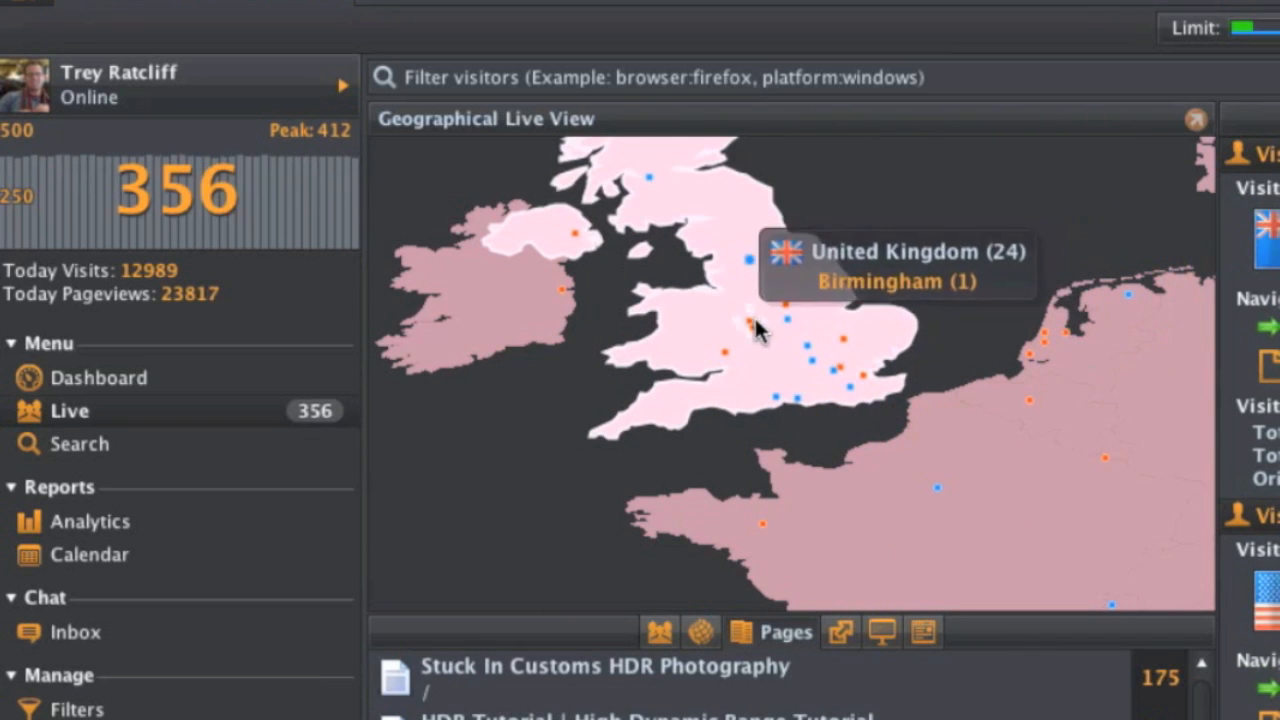
mouse_move(948, 403)
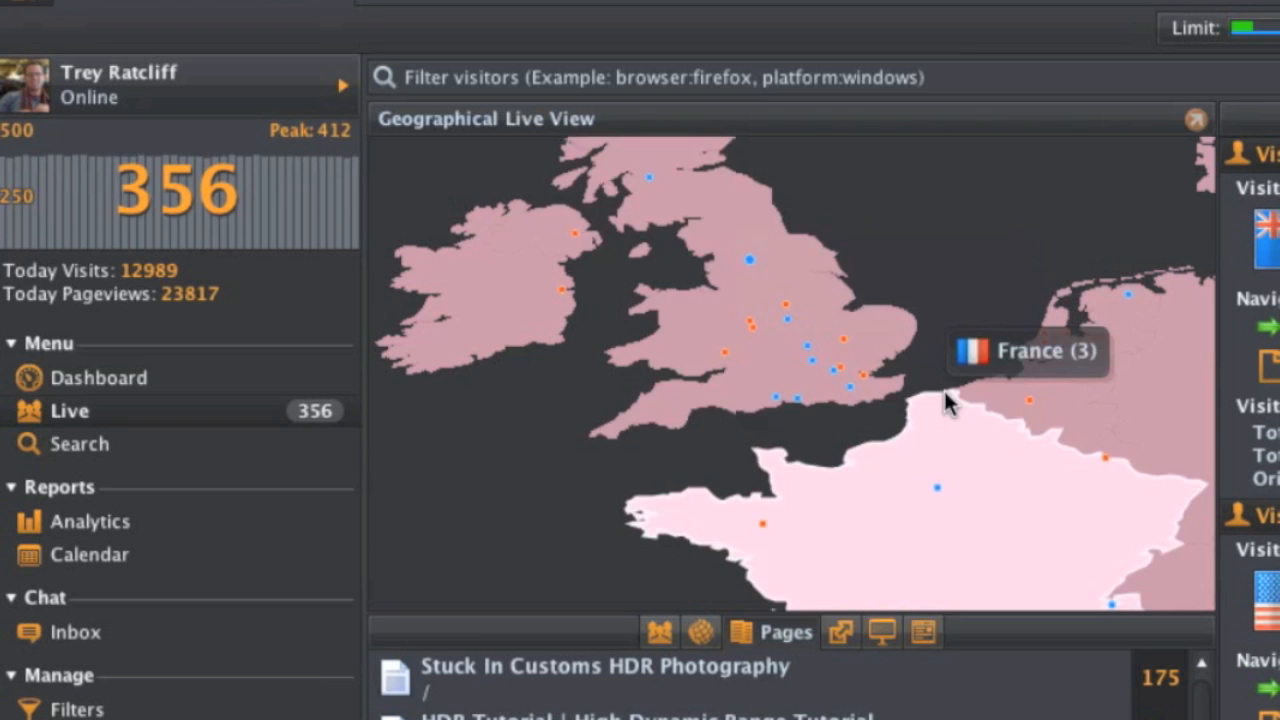
Scroll down from the UK map toward the live pages list
scroll(down, 3)
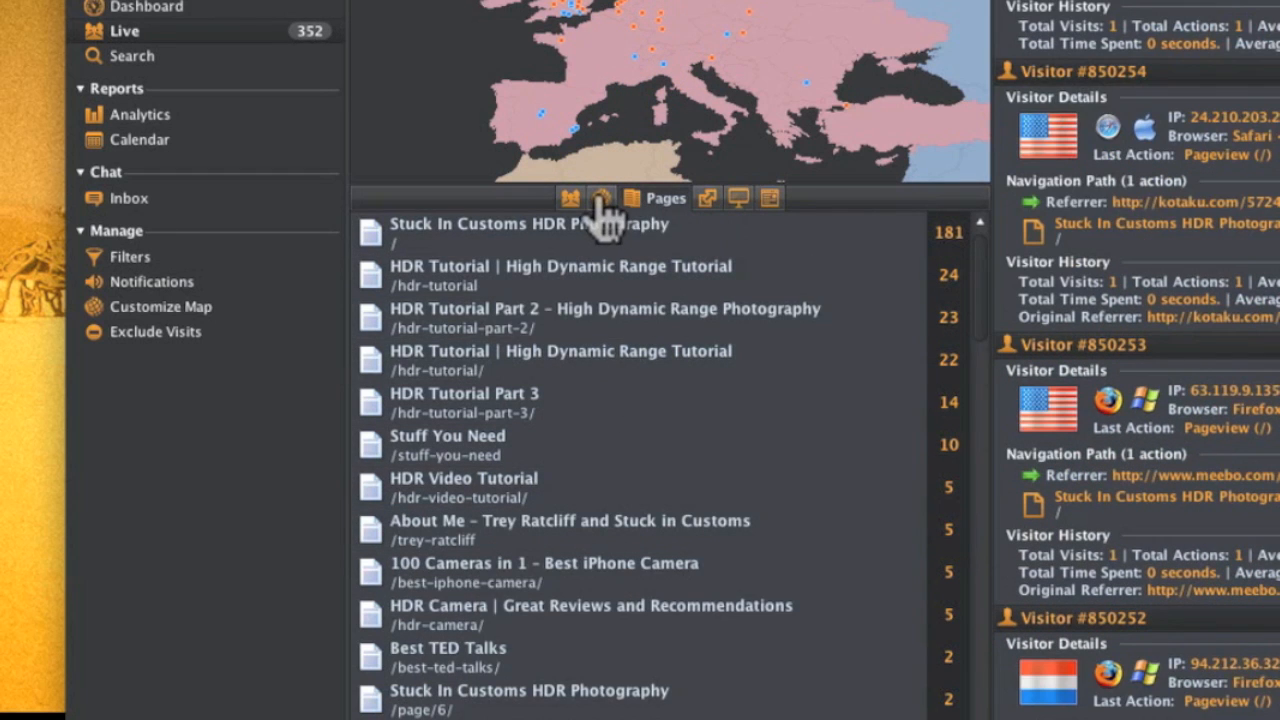
Review live page view counts and bring up the individual visitor feed
click(588, 197)
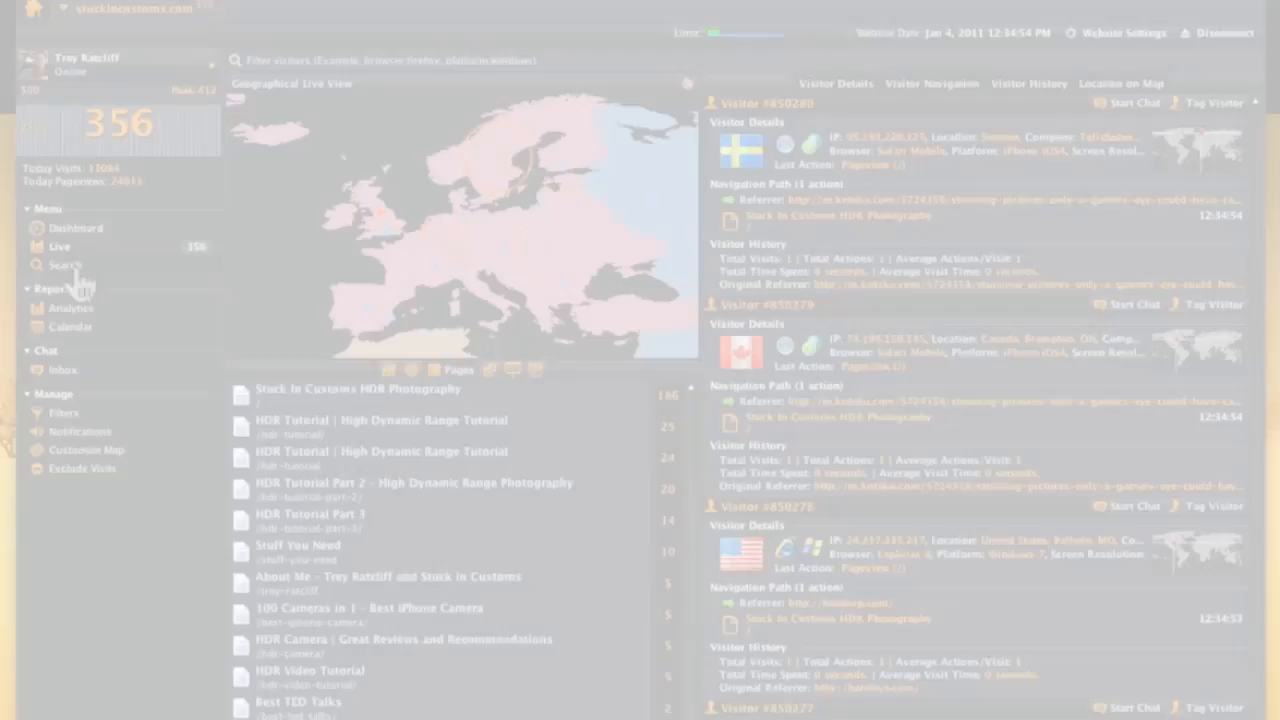
Review daily visitors, visits, pageviews and time per page, then load the Systems report
click(71, 307)
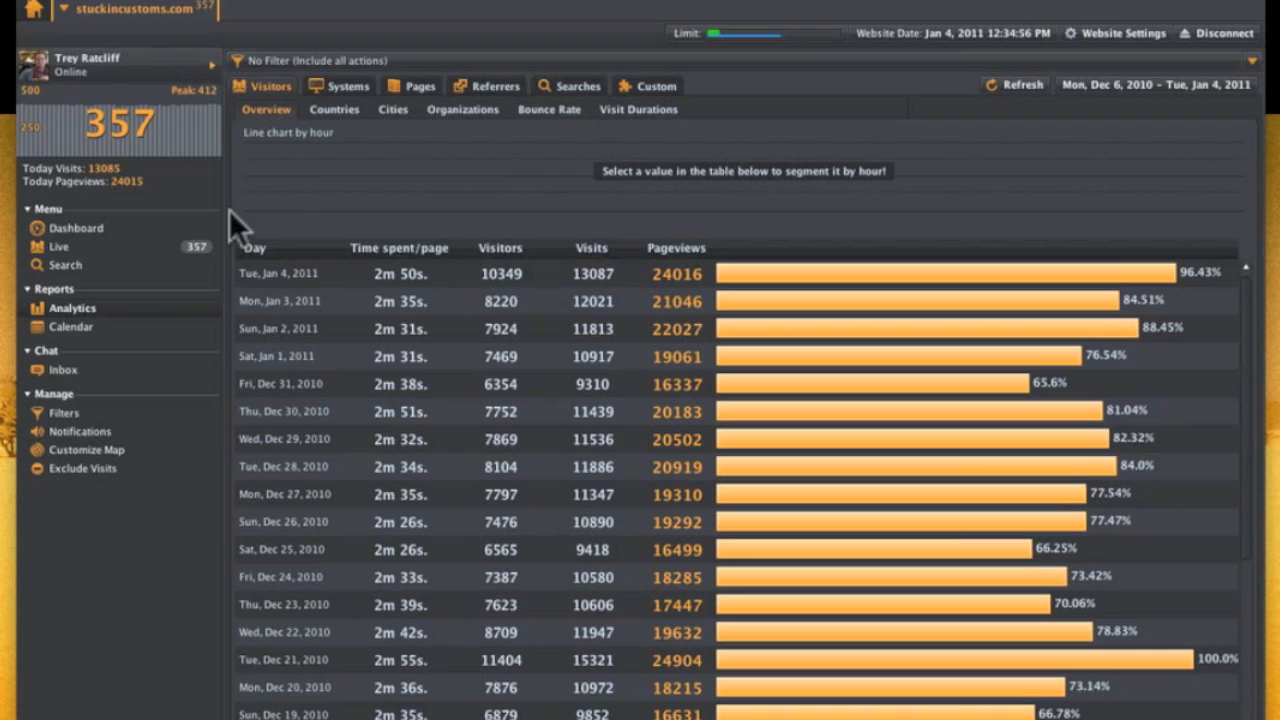
mouse_move(275, 195)
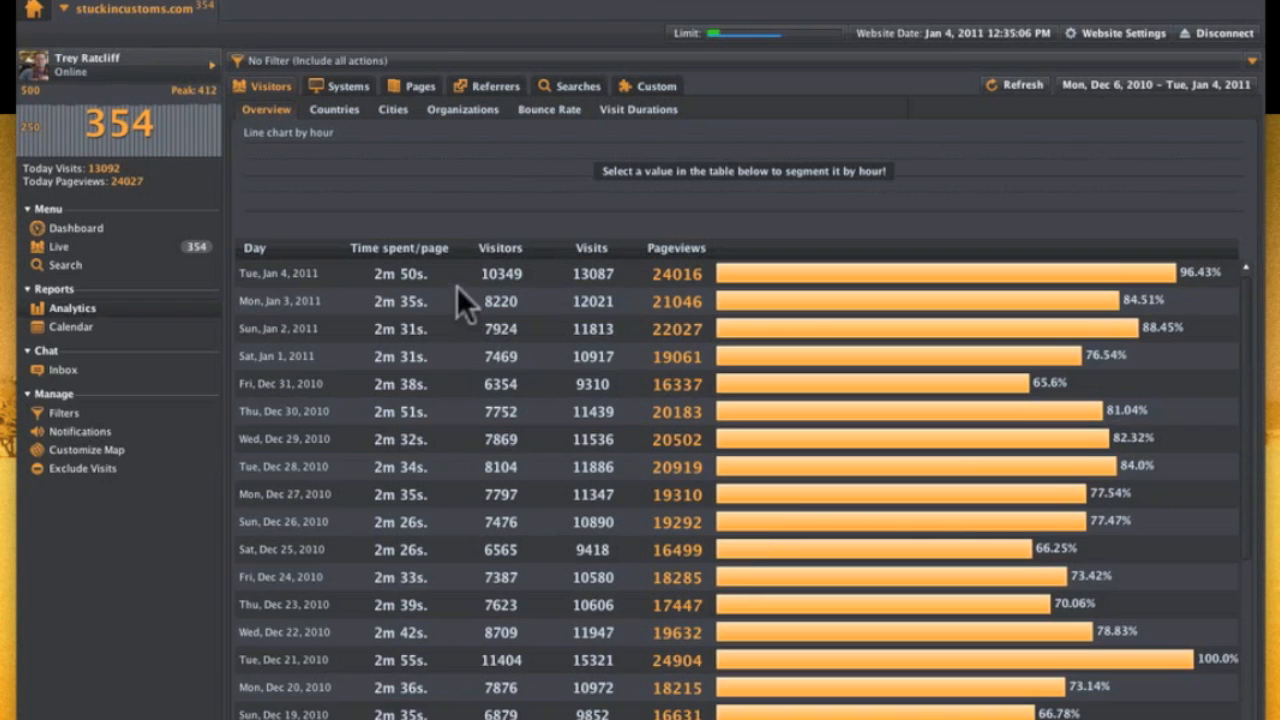
click(347, 86)
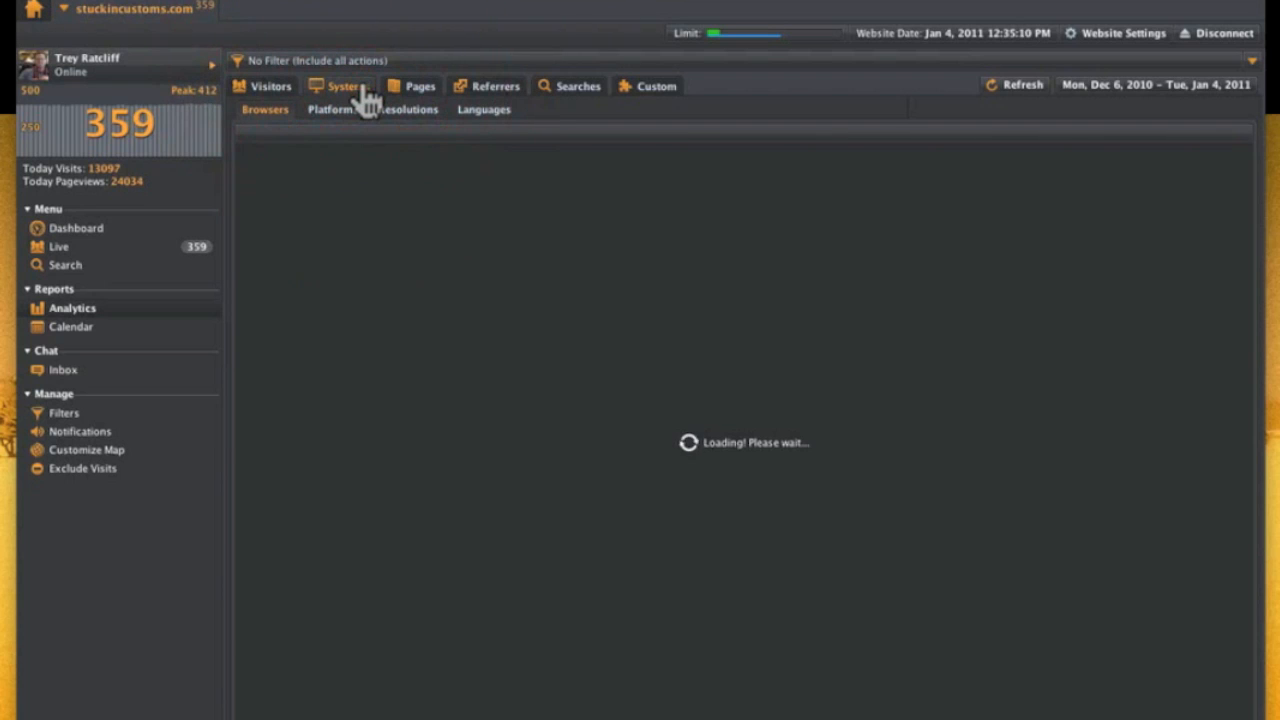
View browsers, platforms, resolutions, popular pages and the December 2010 calendar, then return to live visitors
click(265, 109)
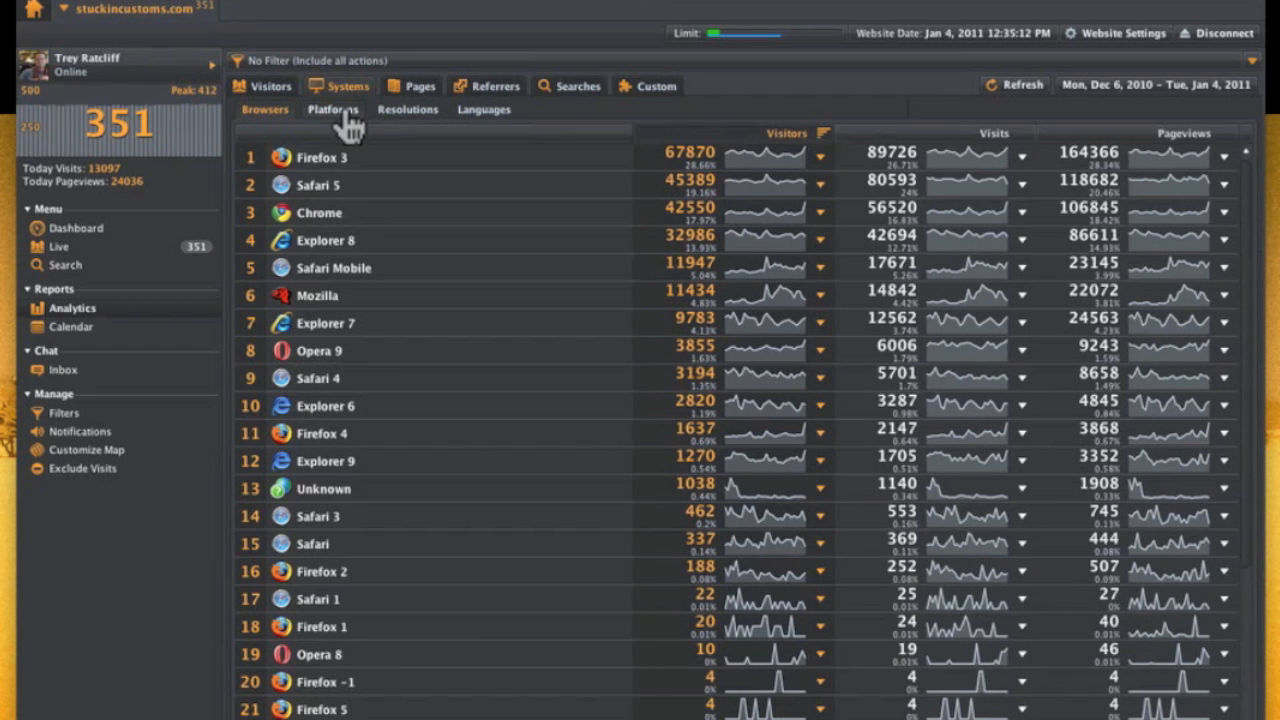
click(333, 109)
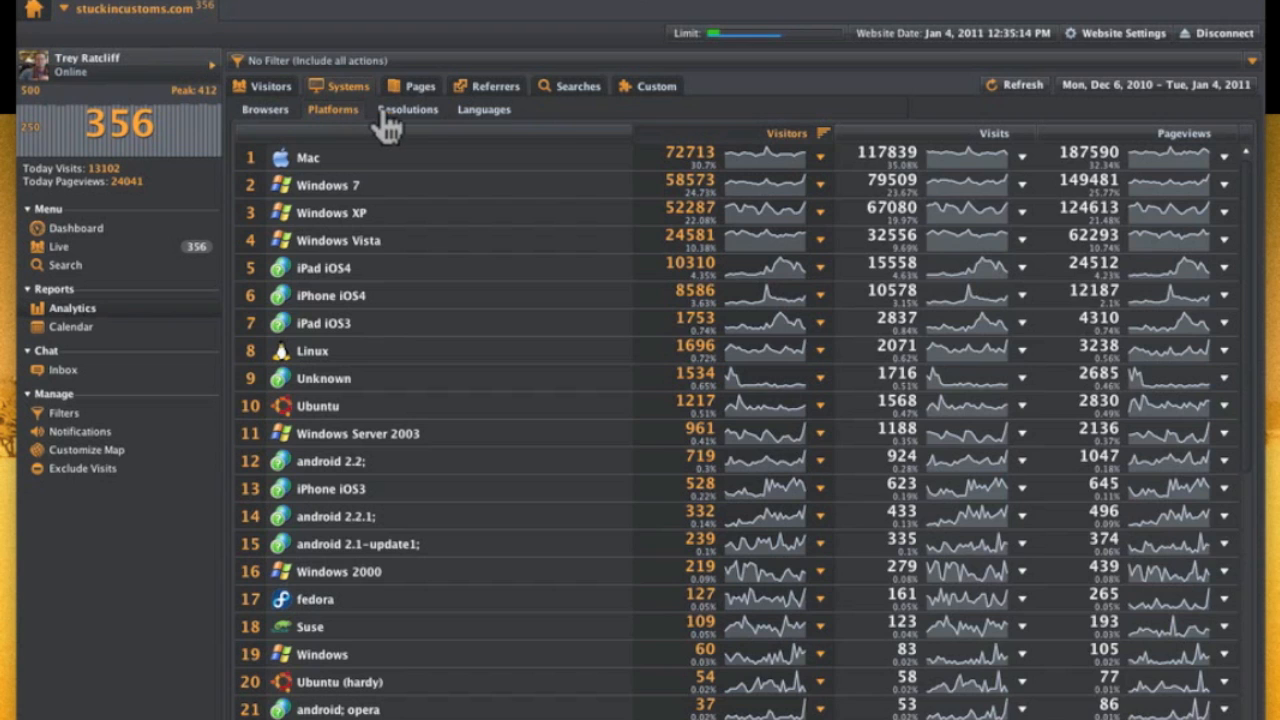
click(408, 109)
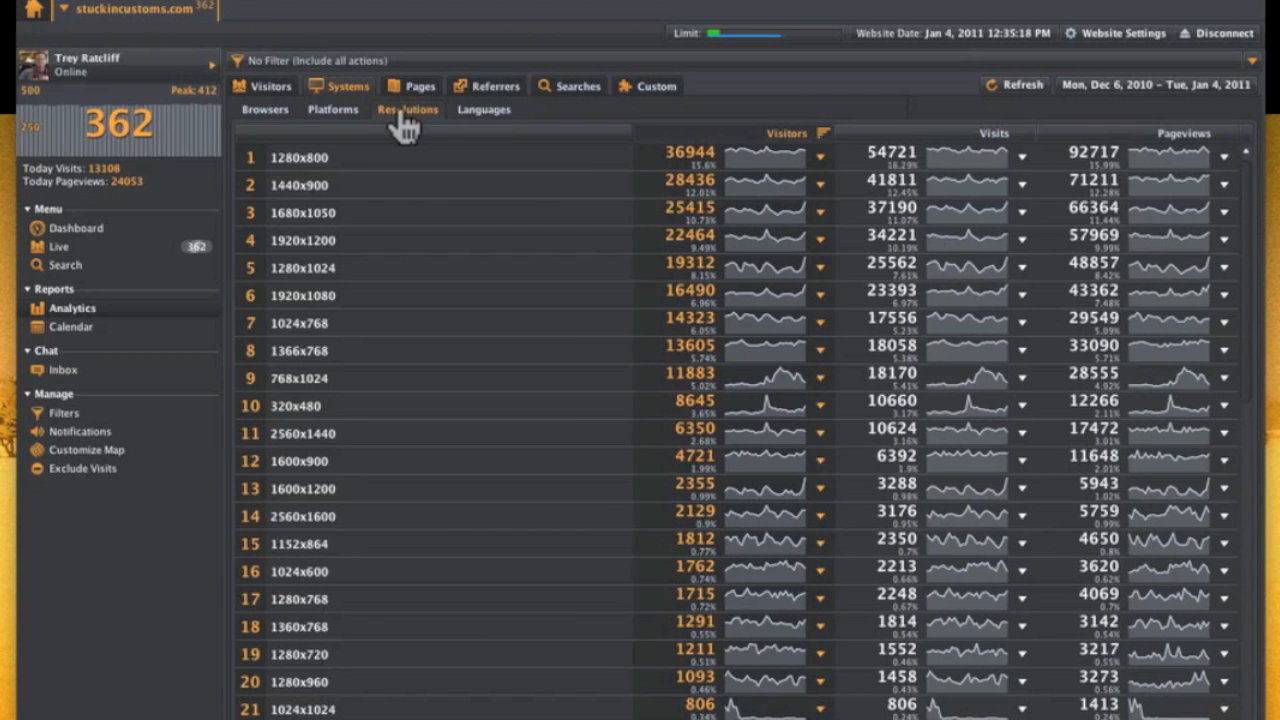
mouse_move(390, 380)
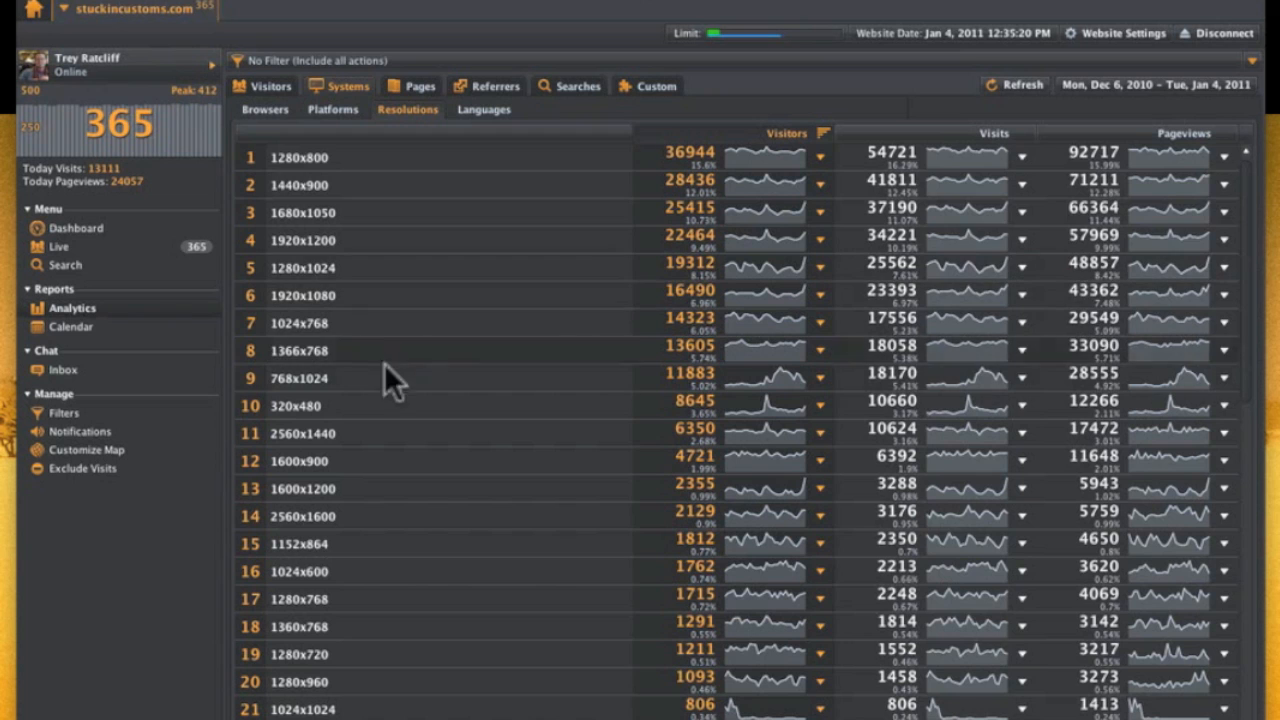
click(419, 85)
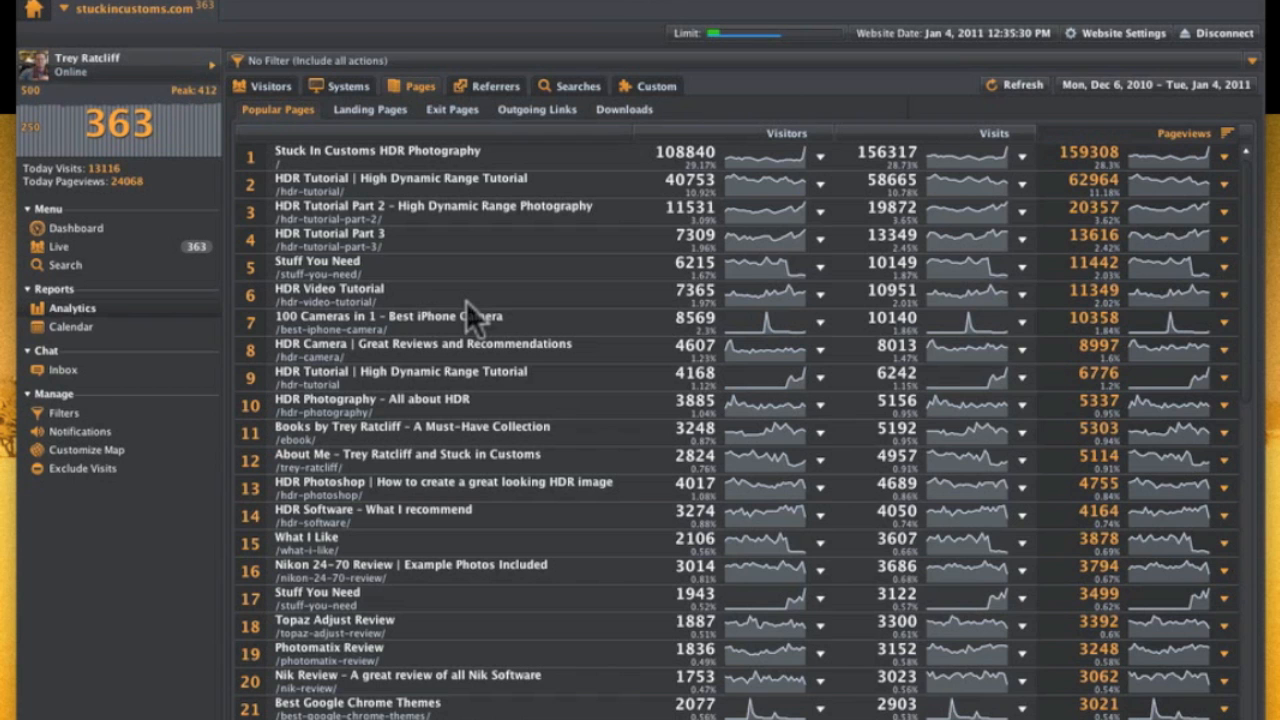
click(71, 326)
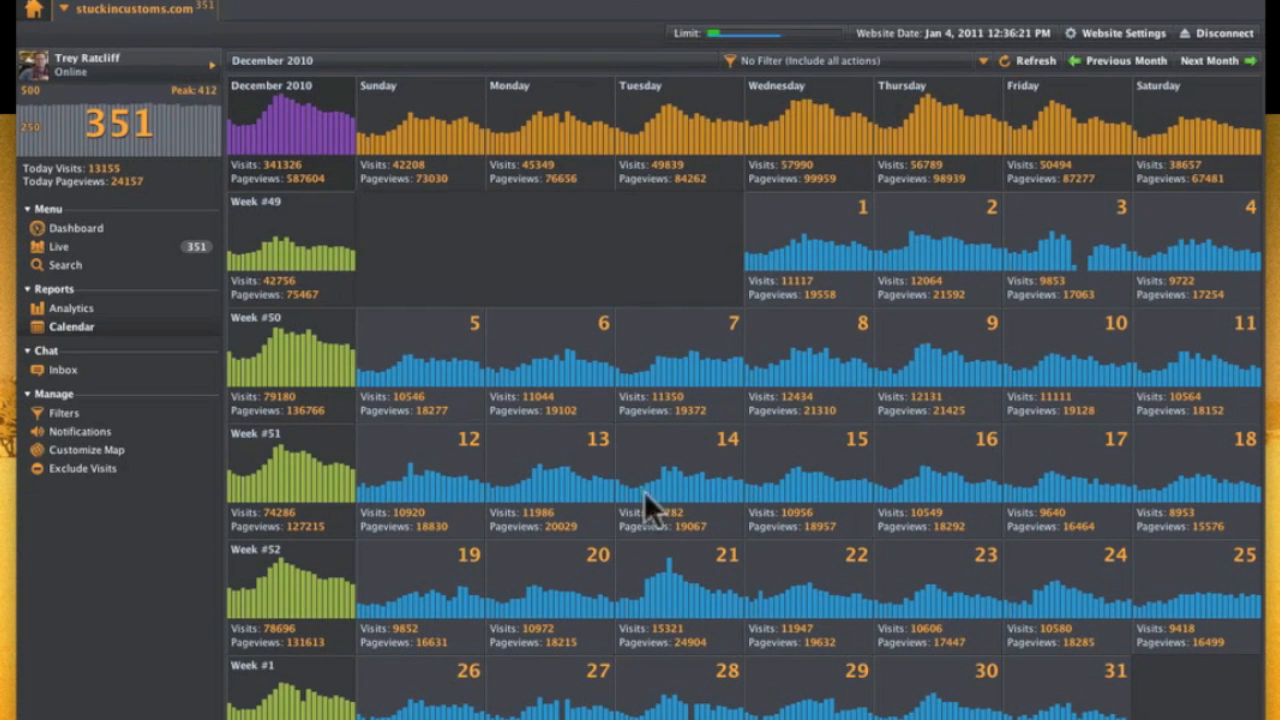
mouse_move(252, 380)
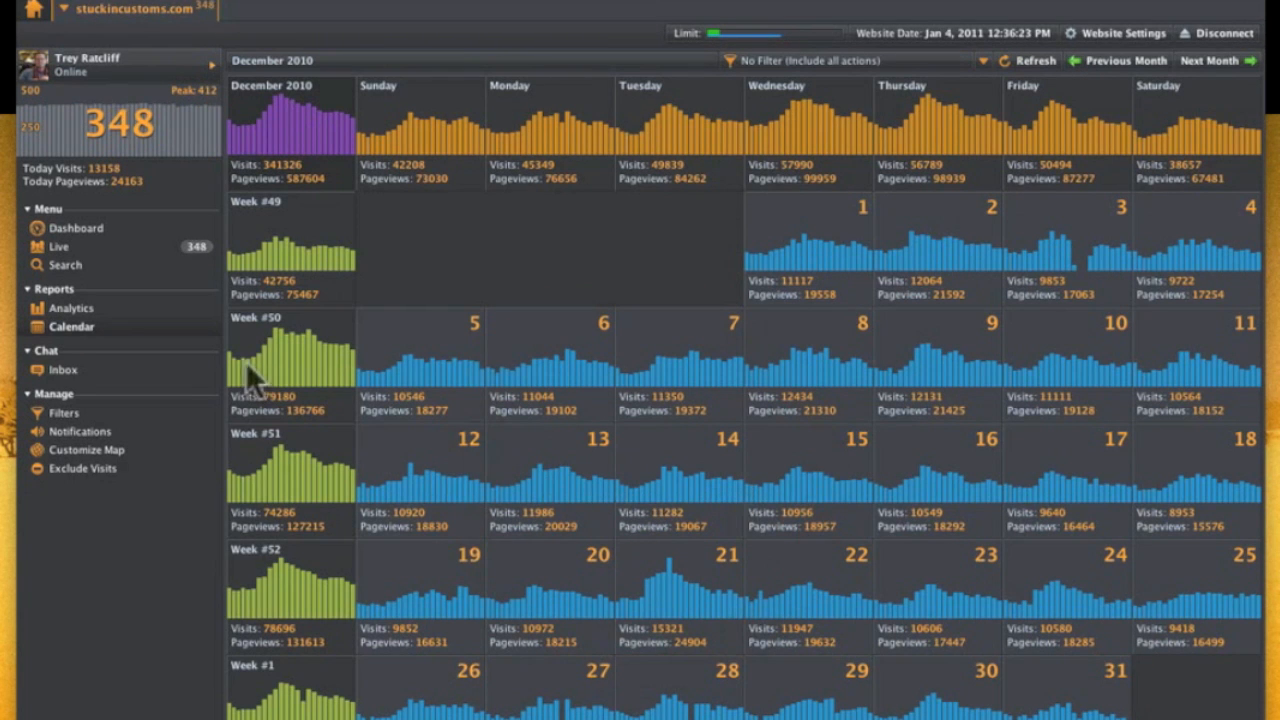
click(59, 247)
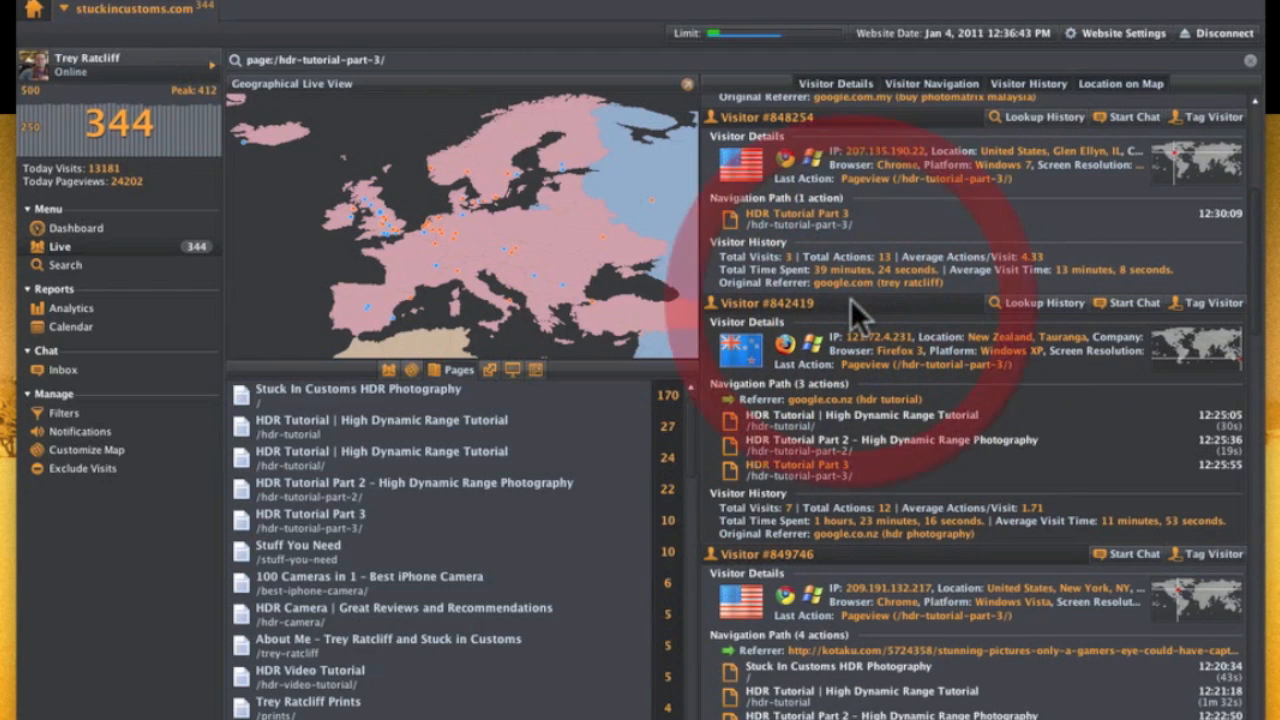
mouse_move(895, 440)
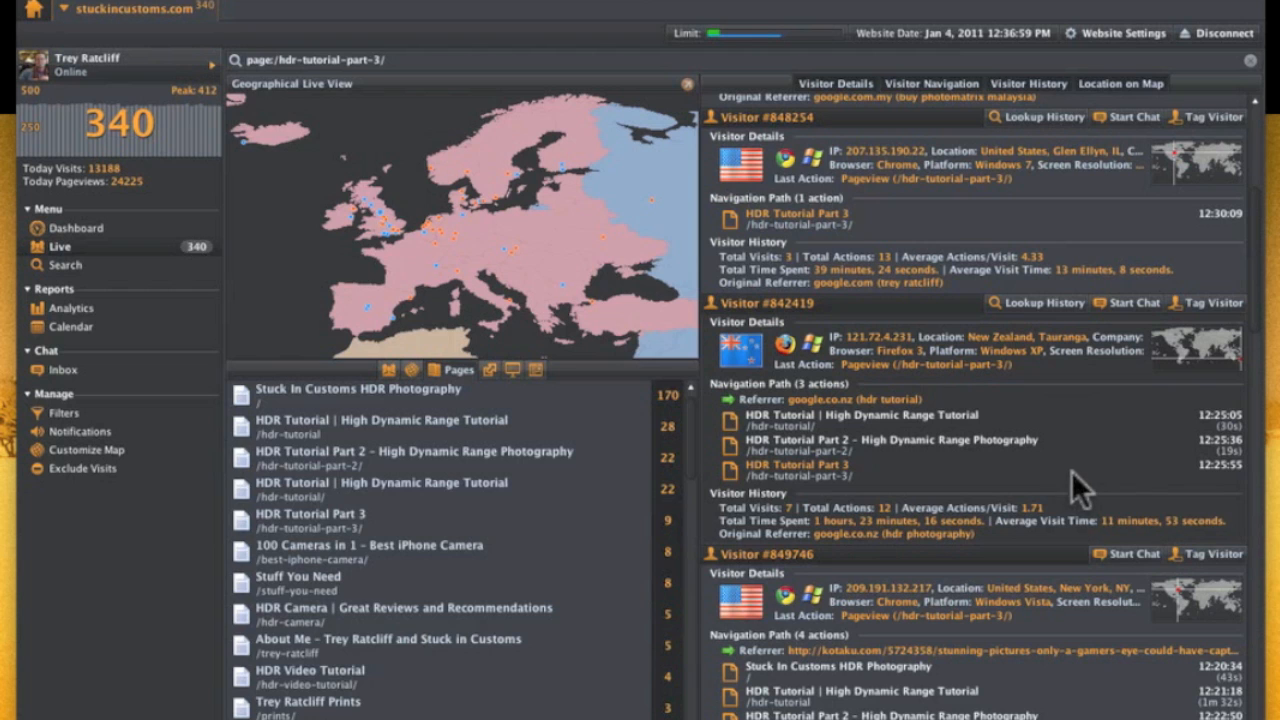
mouse_move(1150, 330)
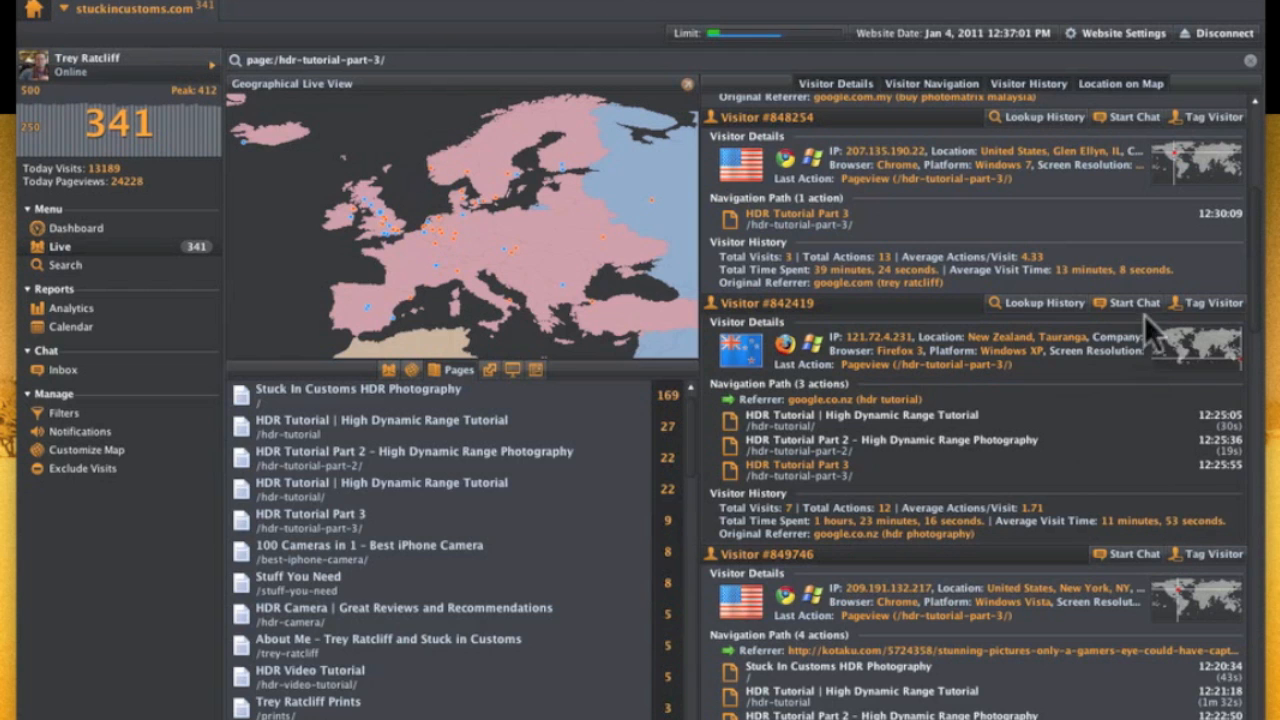
Start a chat with the New Zealand visitor viewing page:/hdr-tutorial-part-3/
click(1133, 302)
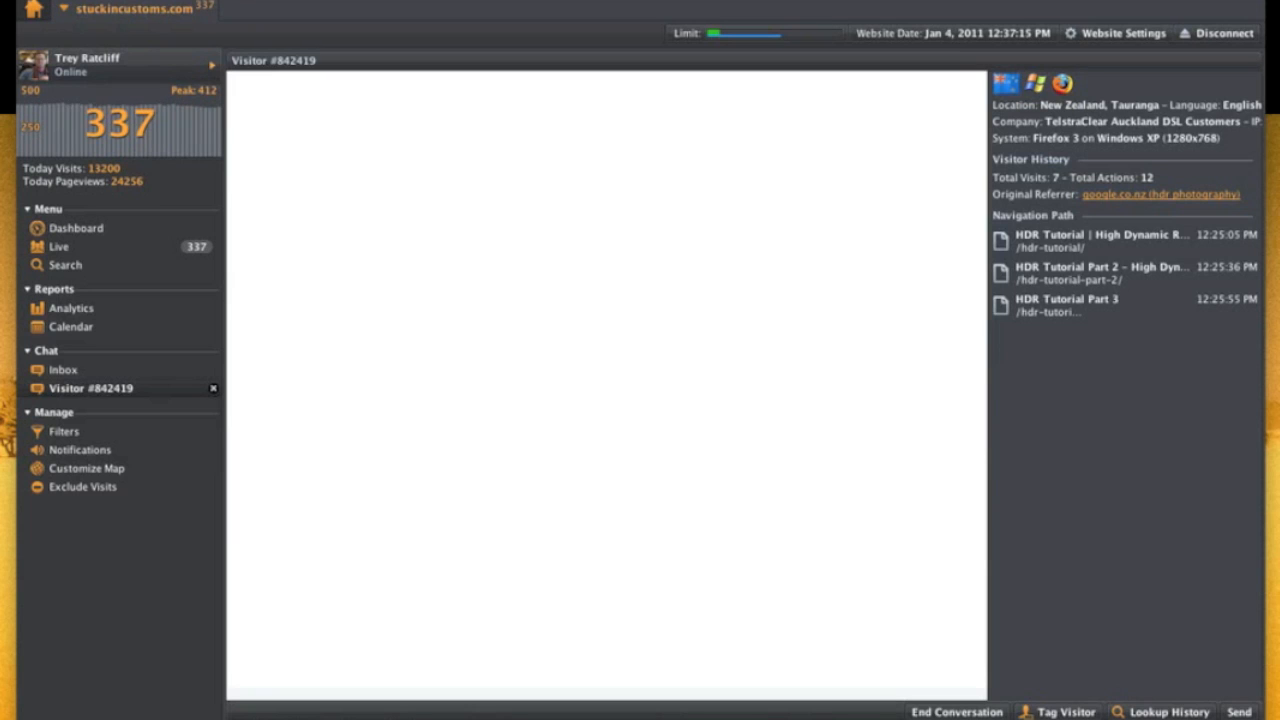
Send the New Zealand visitor a greeting introducing Trey and an apology for startling them
click(1239, 711)
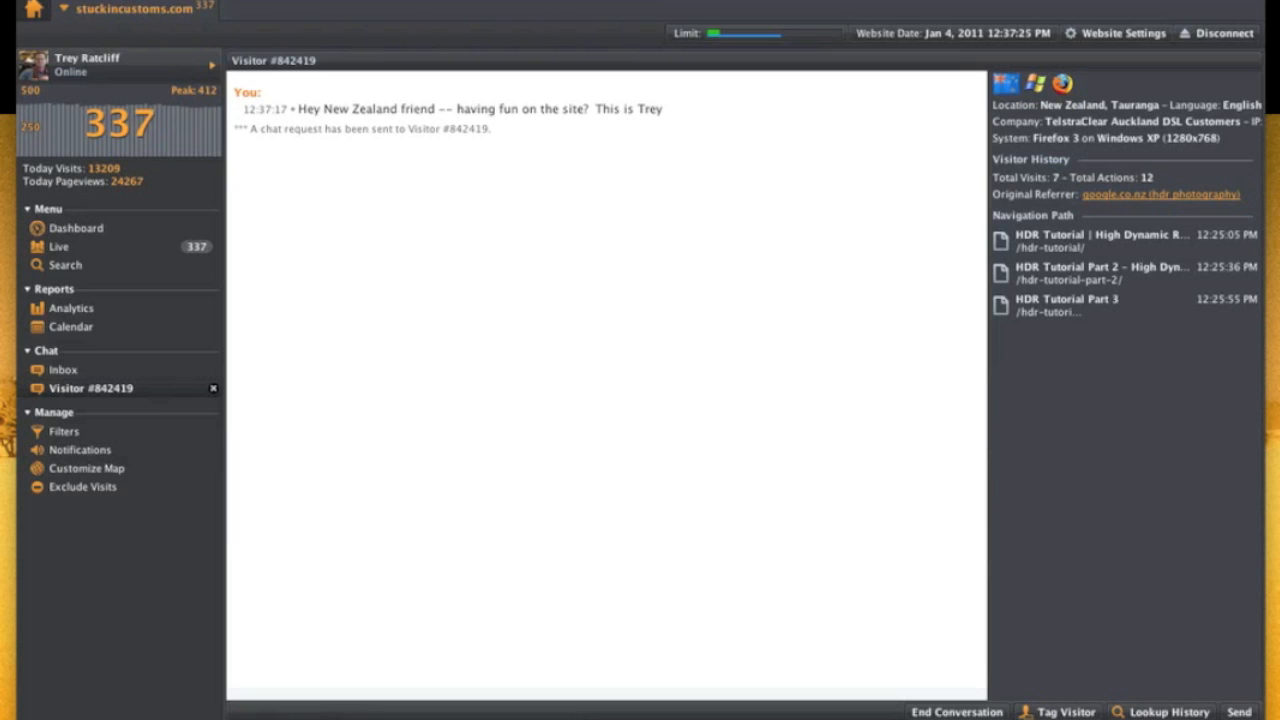
click(1238, 711)
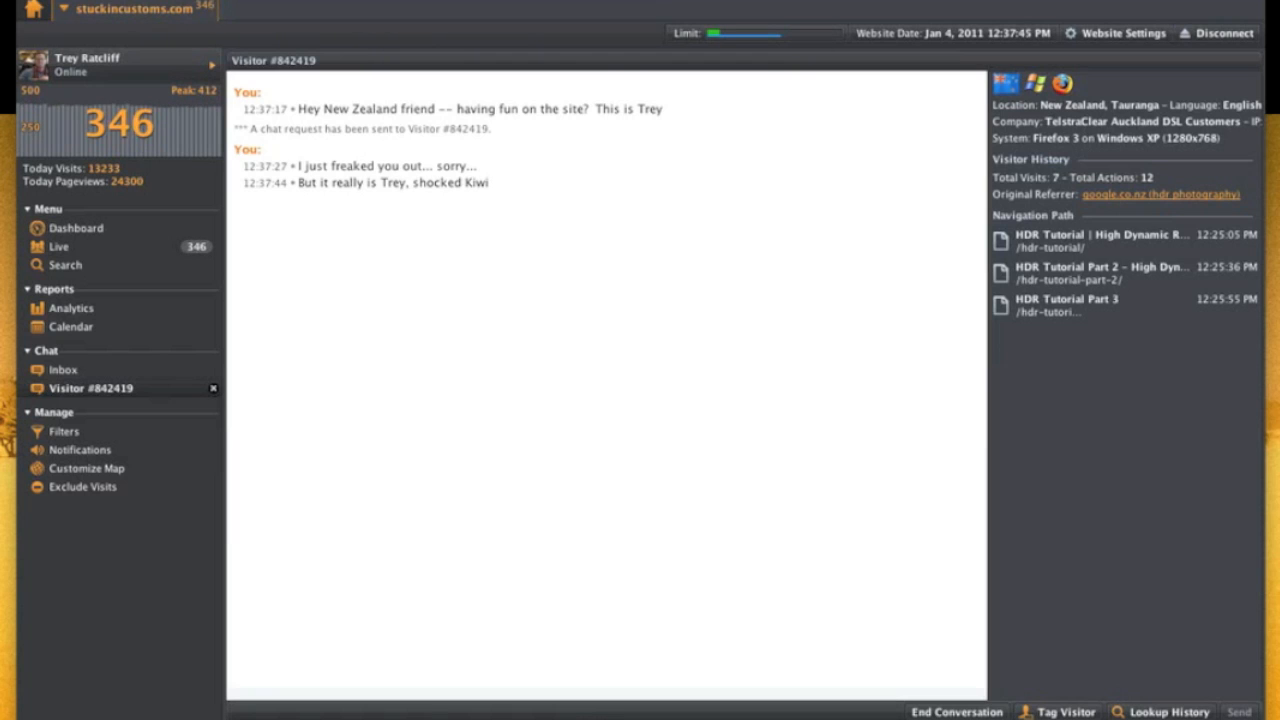
mouse_move(608, 328)
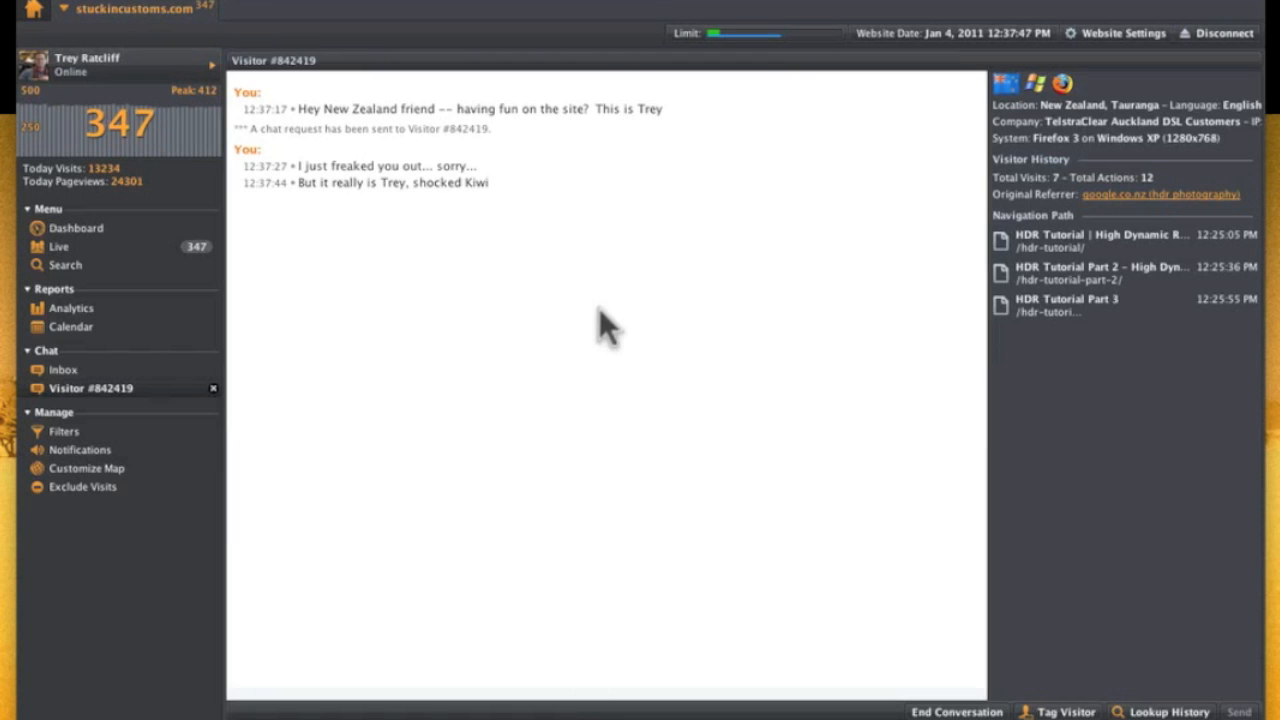